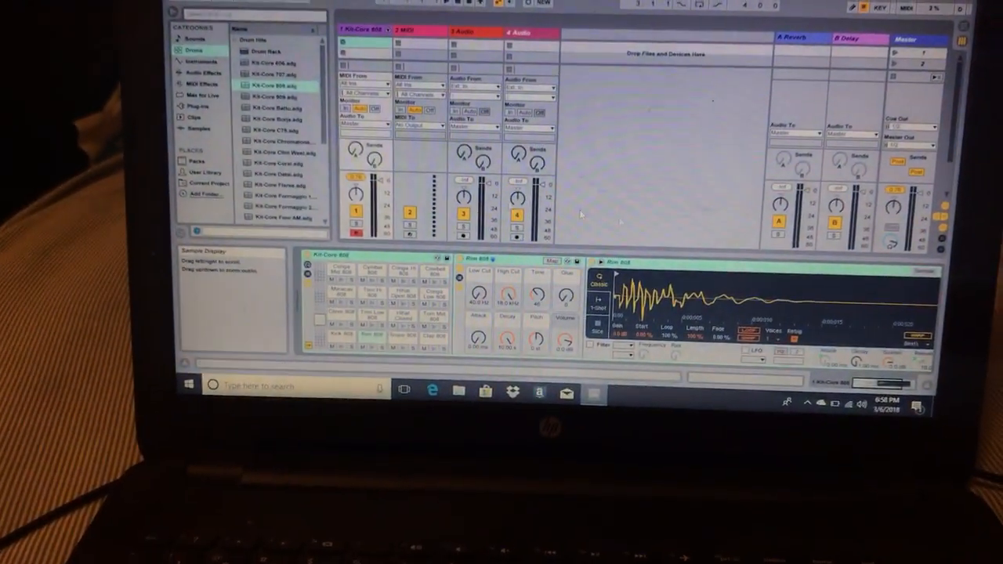
Switch the browser to the Instruments category to list Analog, Collision, Operator, Sampler and Simpler
{"action": "left_click", "coordinate": [196, 83]}
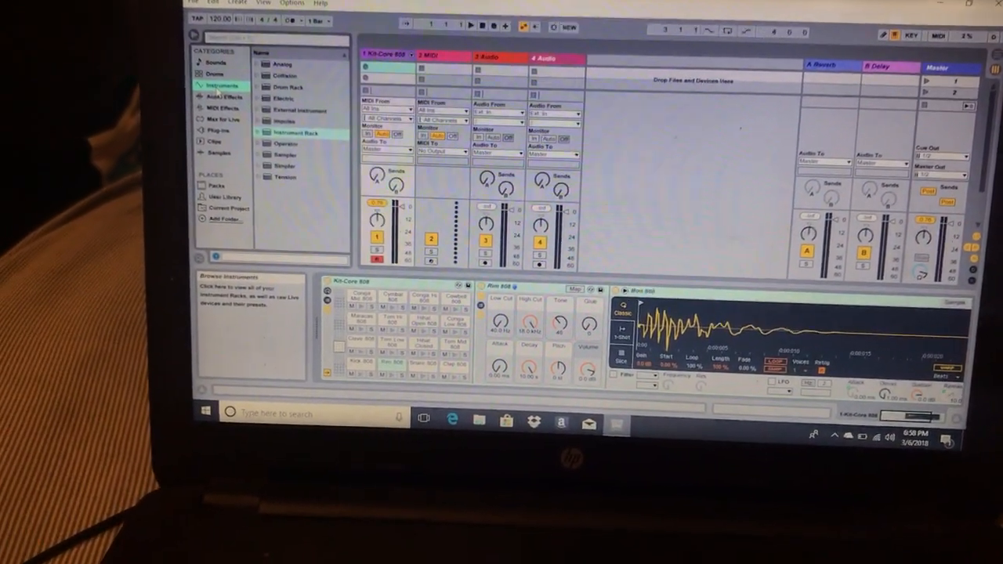